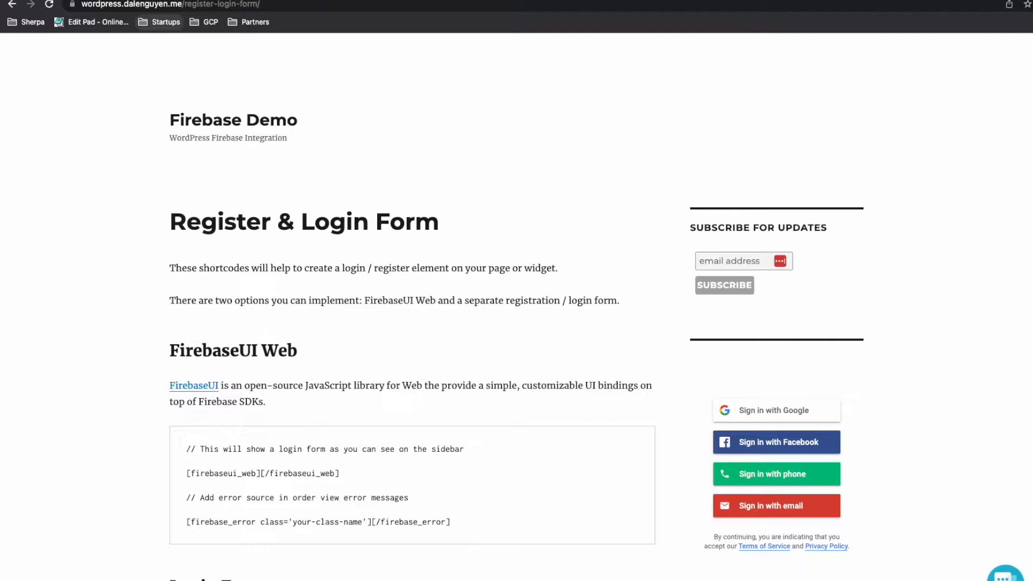
pyautogui.moveTo(747, 387)
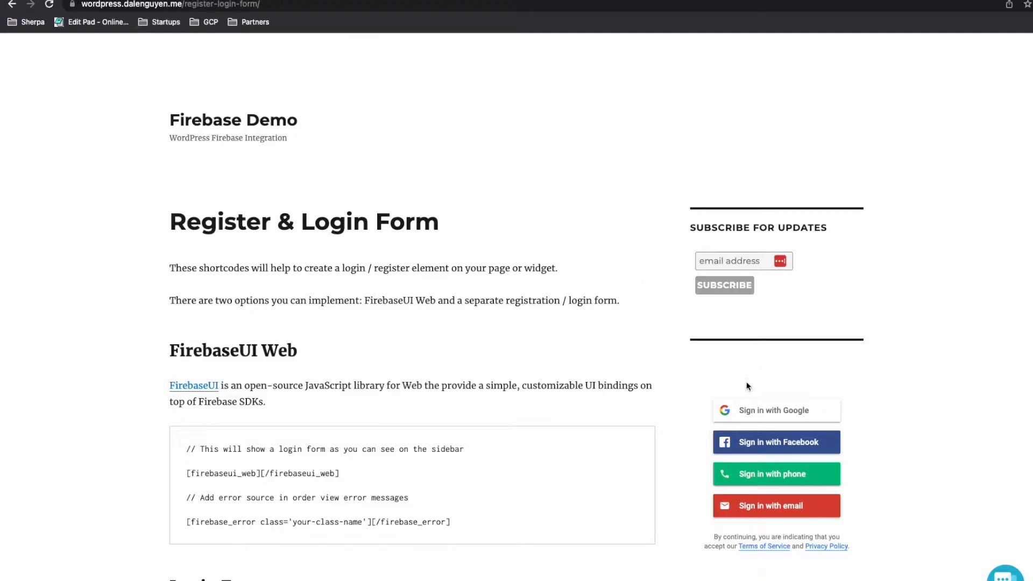
# Sign in with Google from the sidebar login widget, landing on My account
pyautogui.click(776, 410)
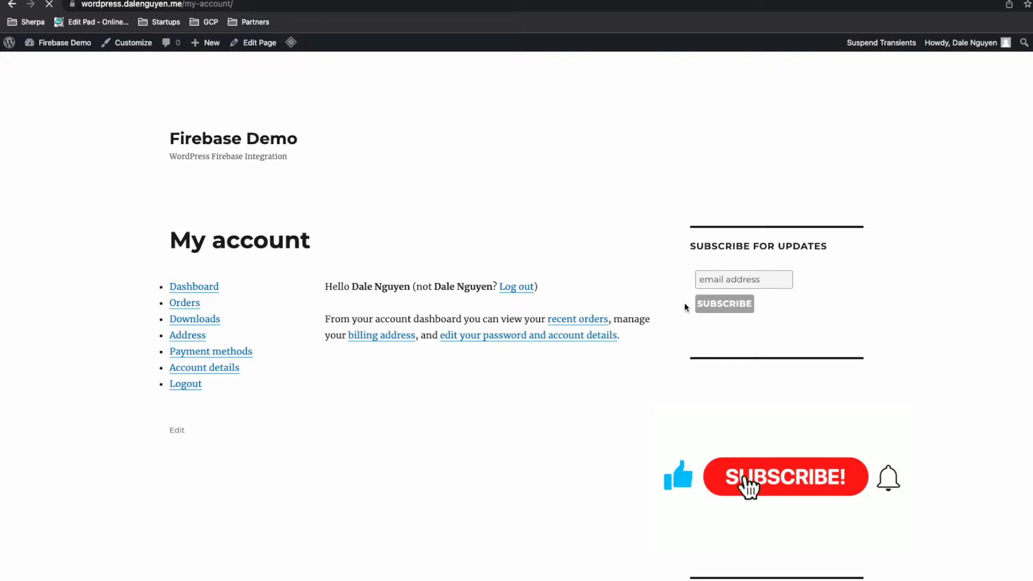
pyautogui.click(785, 477)
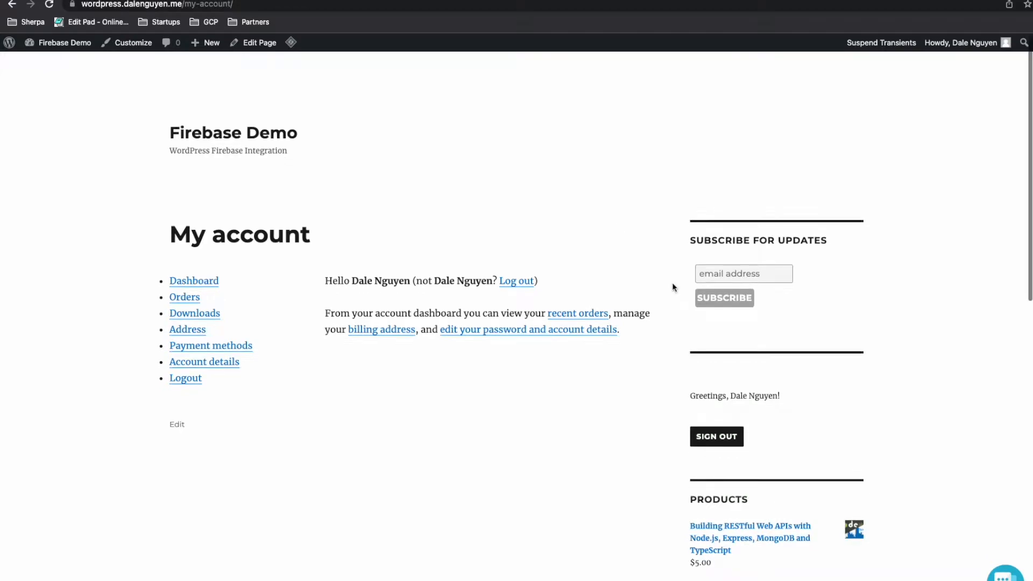
pyautogui.scroll(-3)
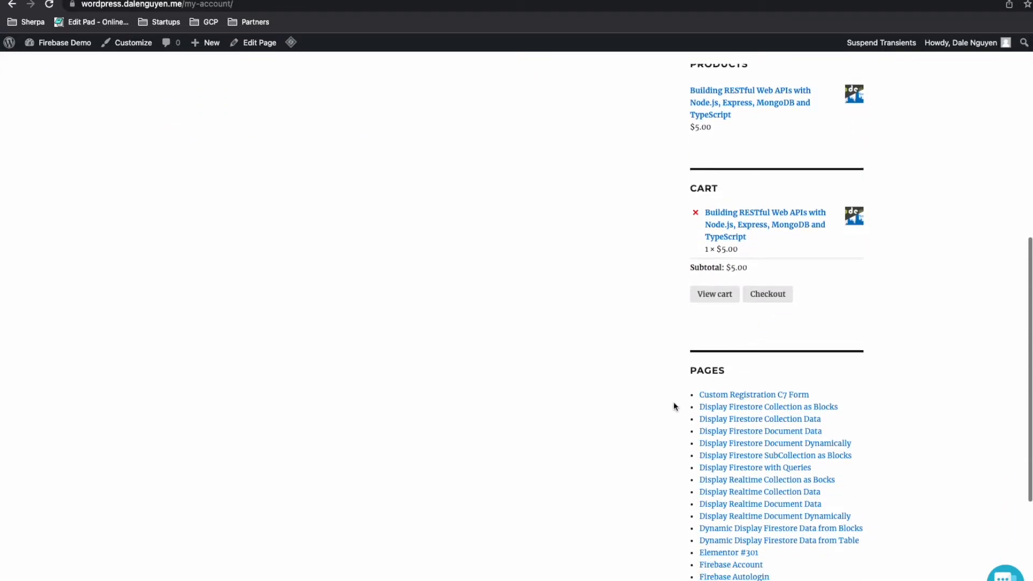
pyautogui.moveTo(672, 492)
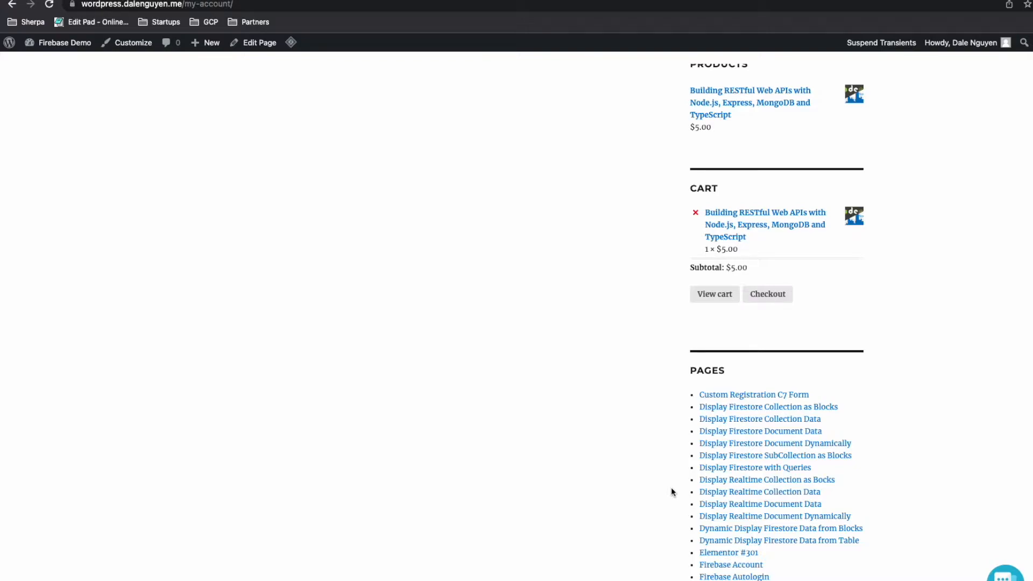
pyautogui.scroll(-3)
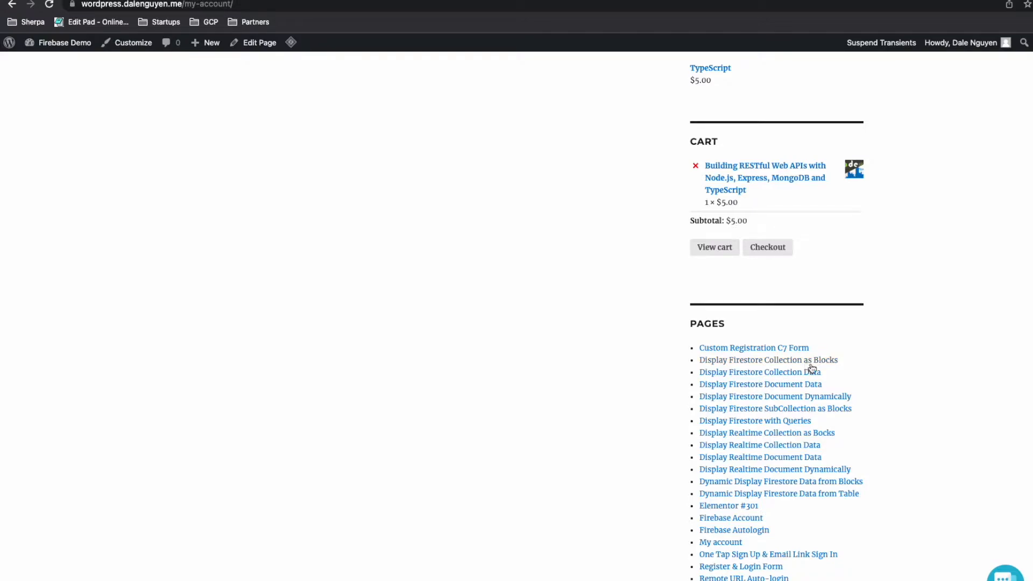
pyautogui.moveTo(846, 381)
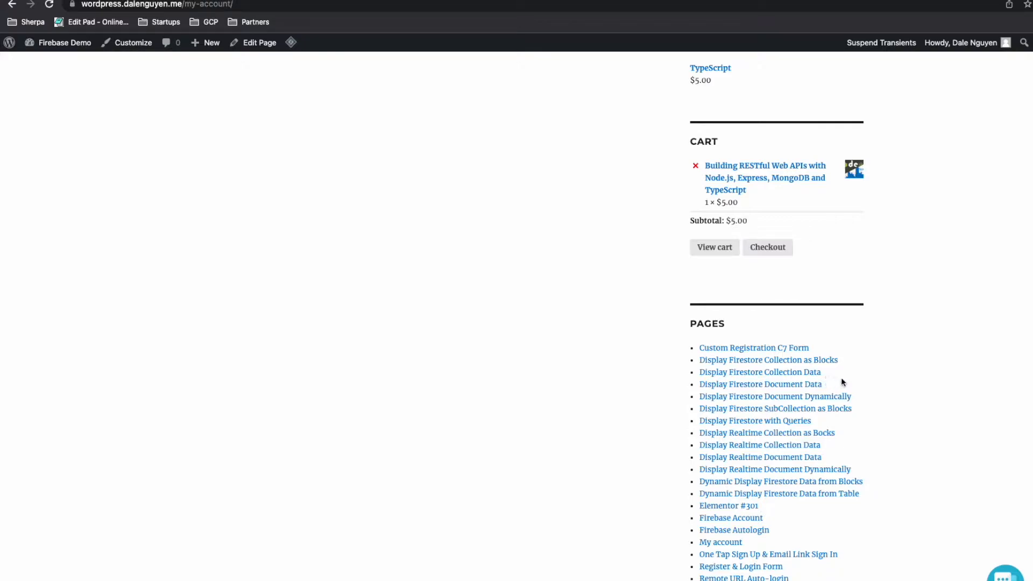
pyautogui.moveTo(883, 400)
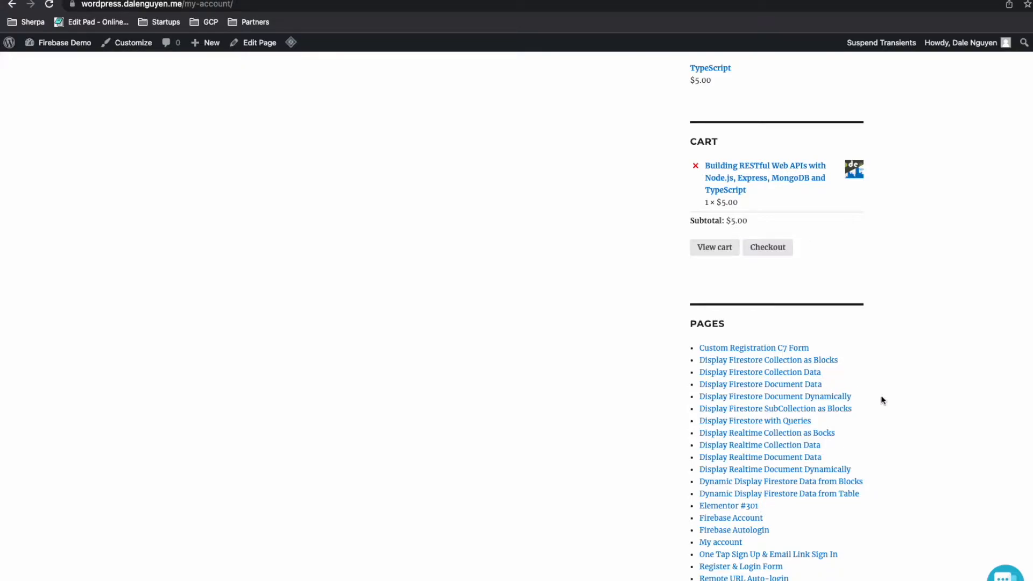
pyautogui.moveTo(925, 458)
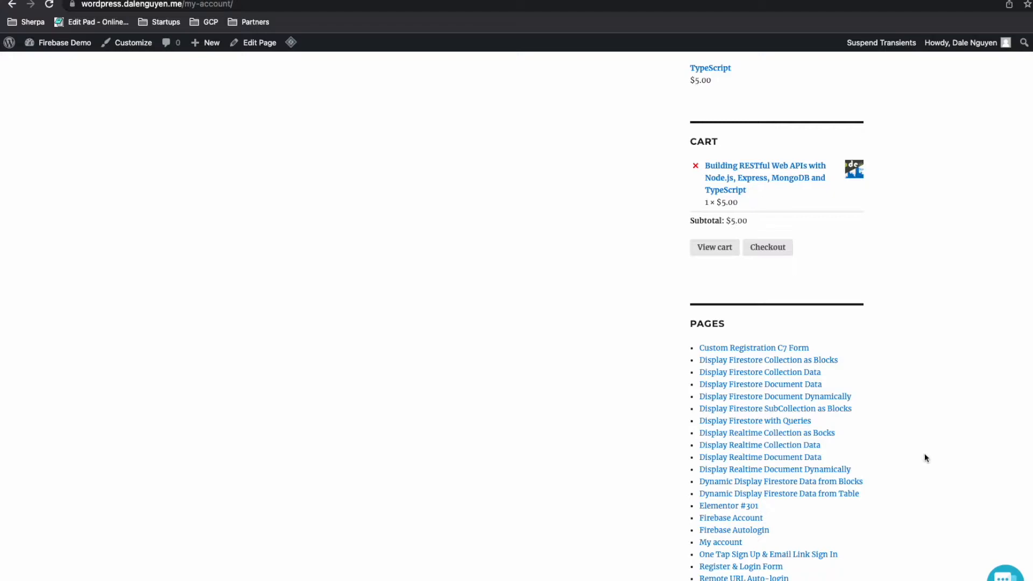
pyautogui.scroll(-3)
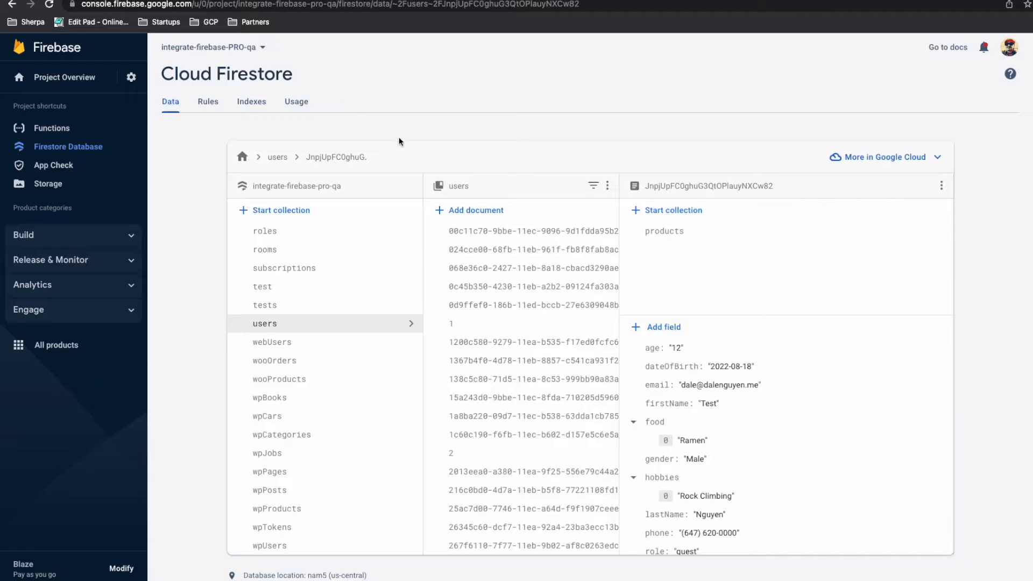
pyautogui.moveTo(362, 330)
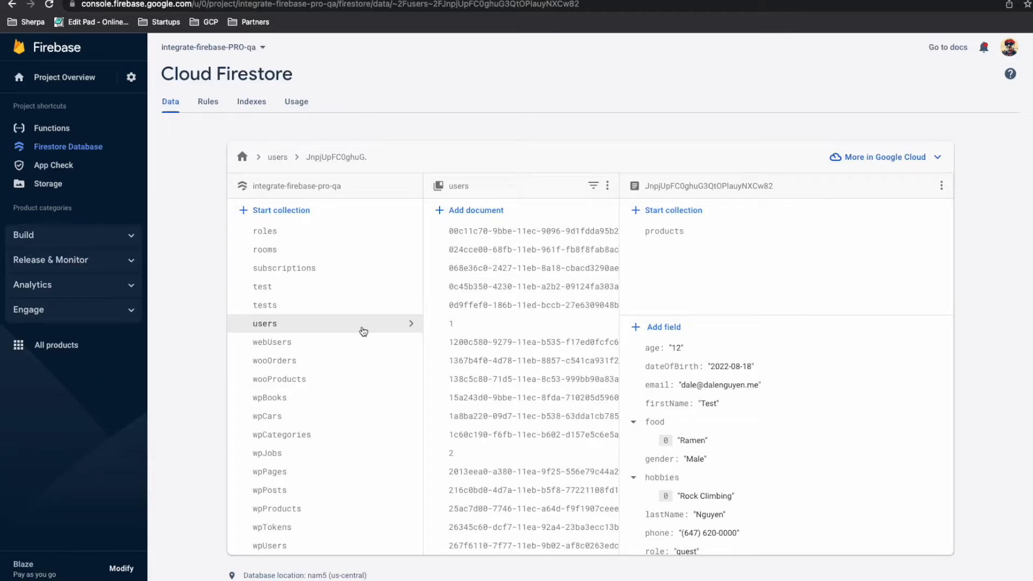
pyautogui.moveTo(381, 161)
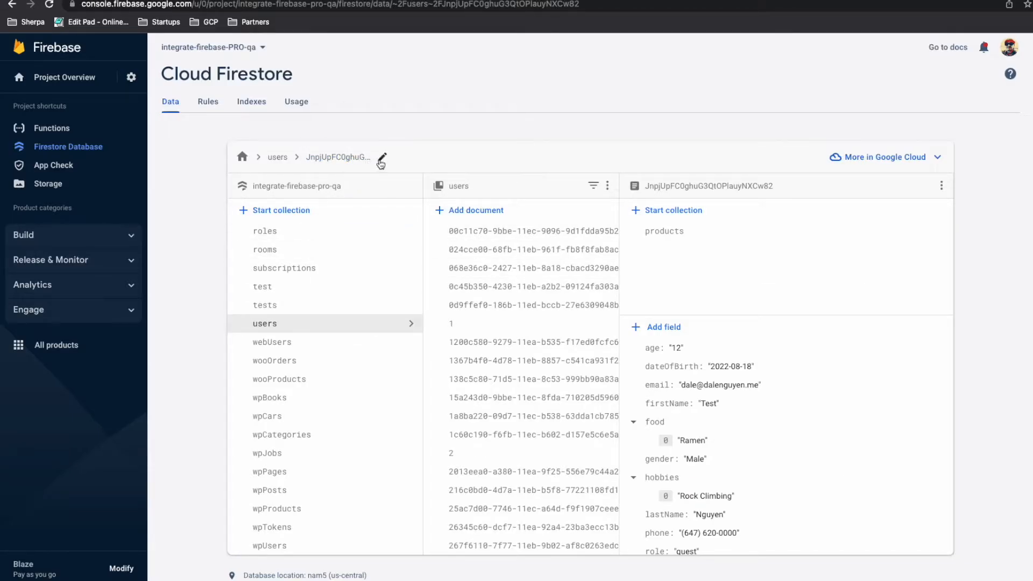
pyautogui.moveTo(636, 308)
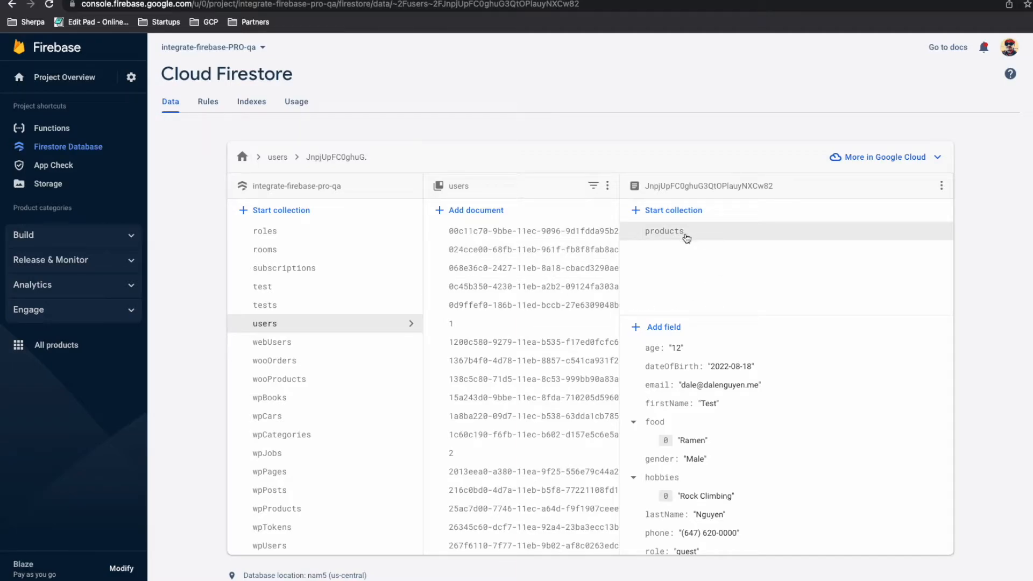
pyautogui.moveTo(753, 237)
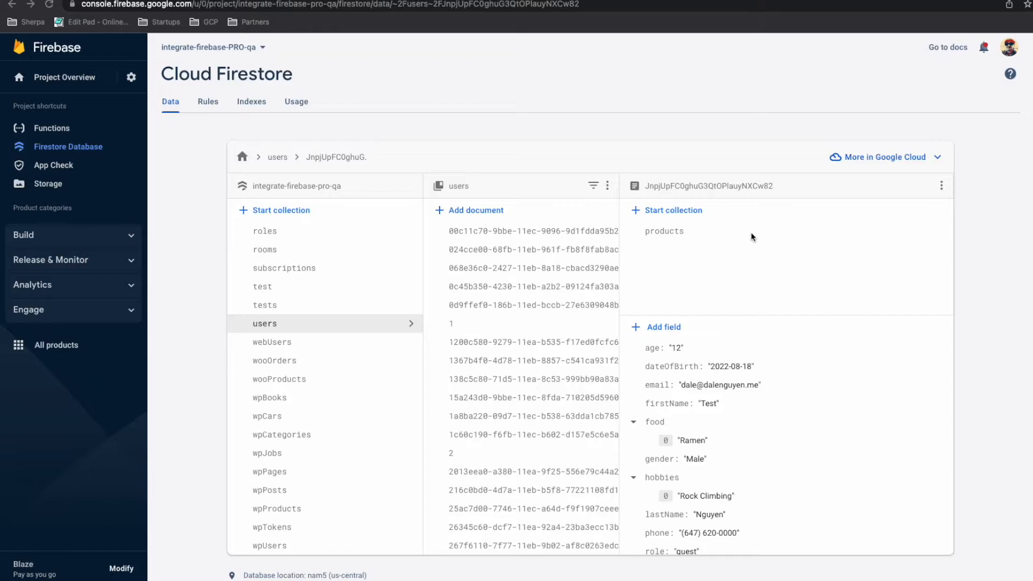
pyautogui.moveTo(686, 236)
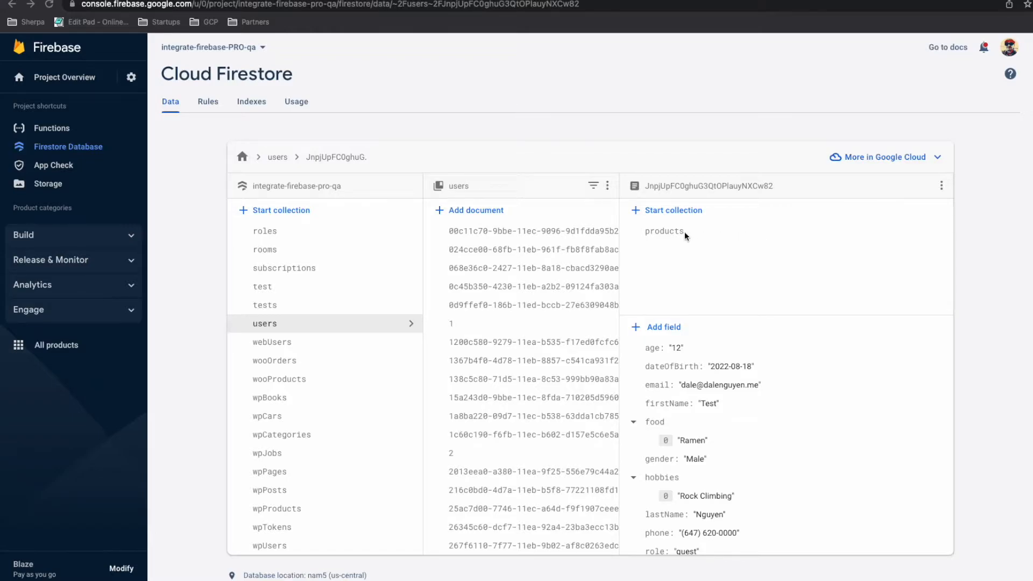
# Show the user's products subcollection in Firestore and expose its full document path for editing
pyautogui.click(664, 231)
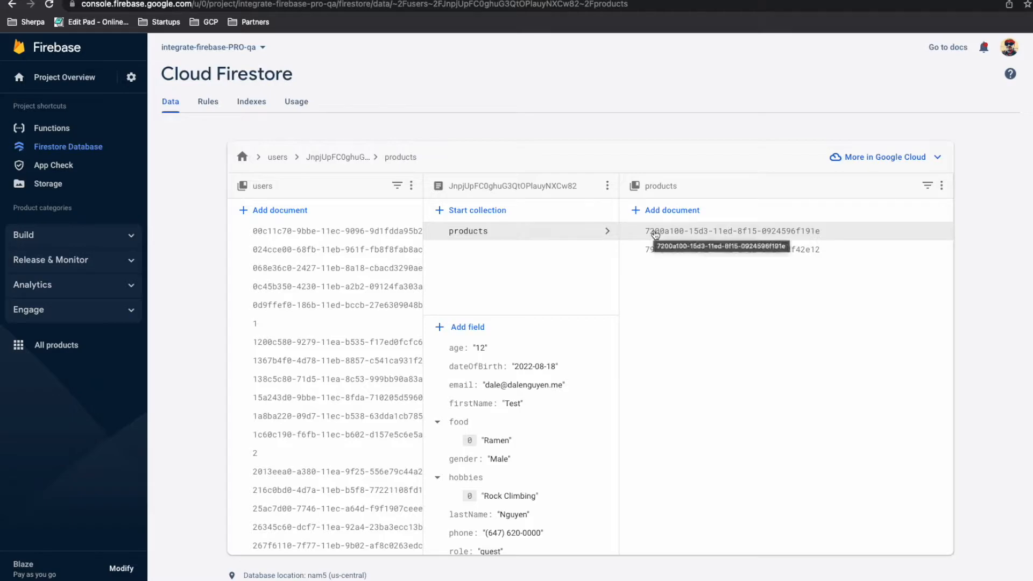
pyautogui.moveTo(749, 283)
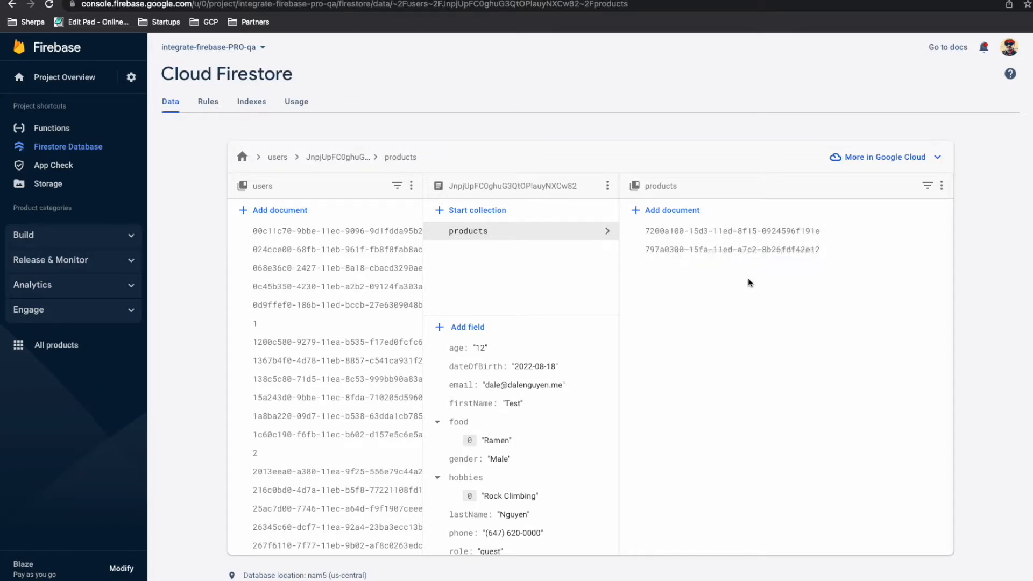
pyautogui.moveTo(745, 278)
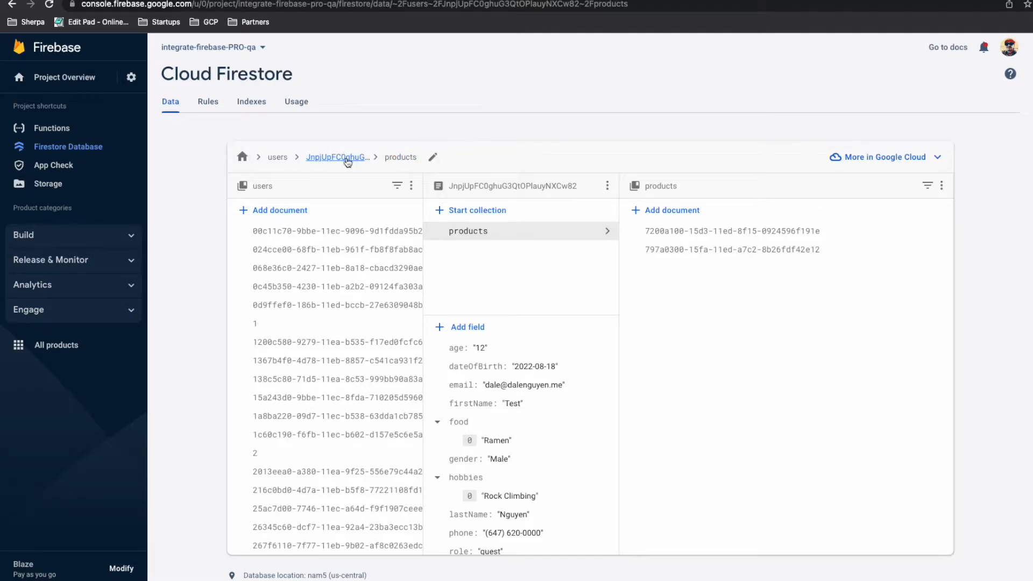
pyautogui.click(433, 157)
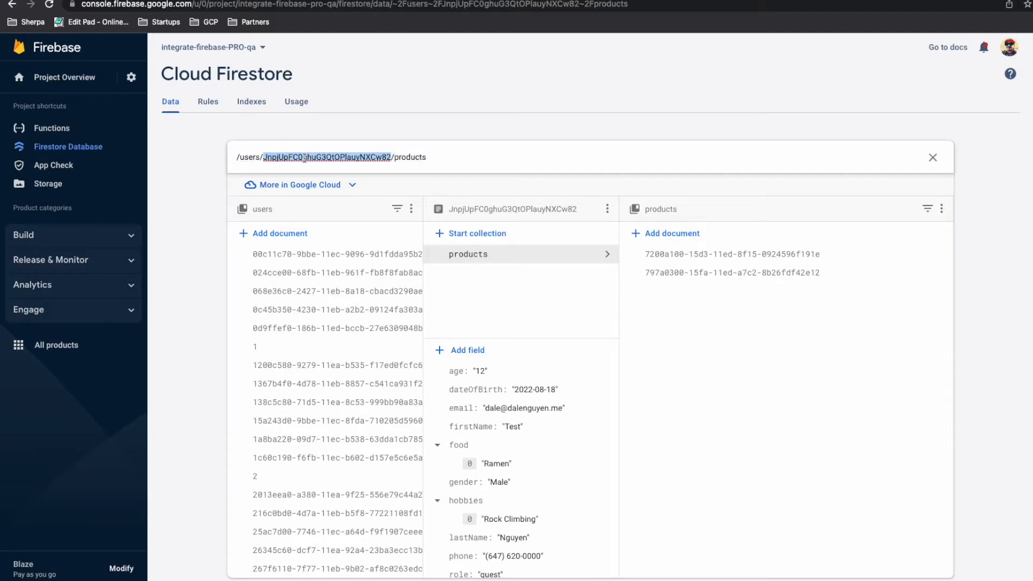
pyautogui.click(456, 157)
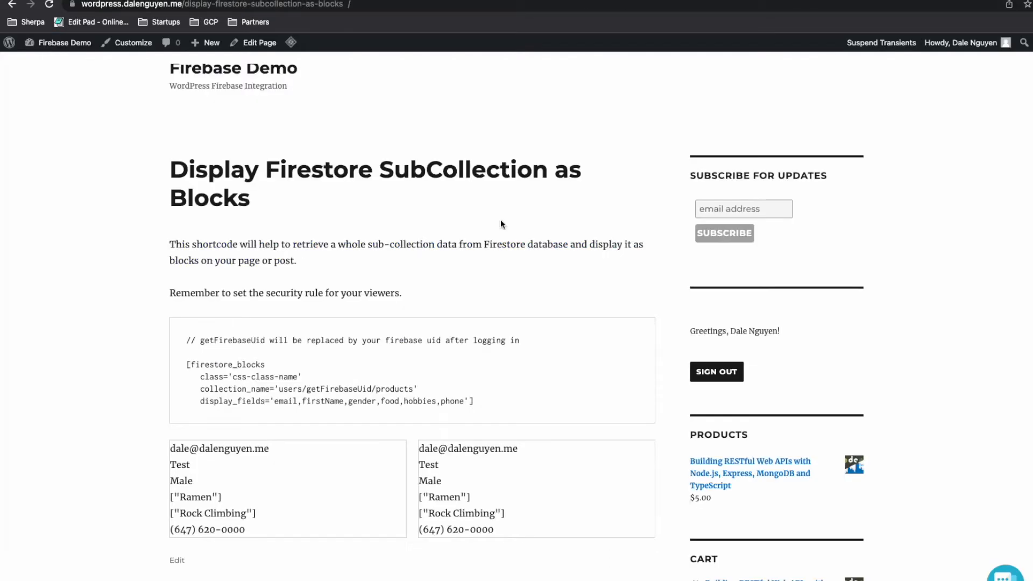
pyautogui.moveTo(366, 365)
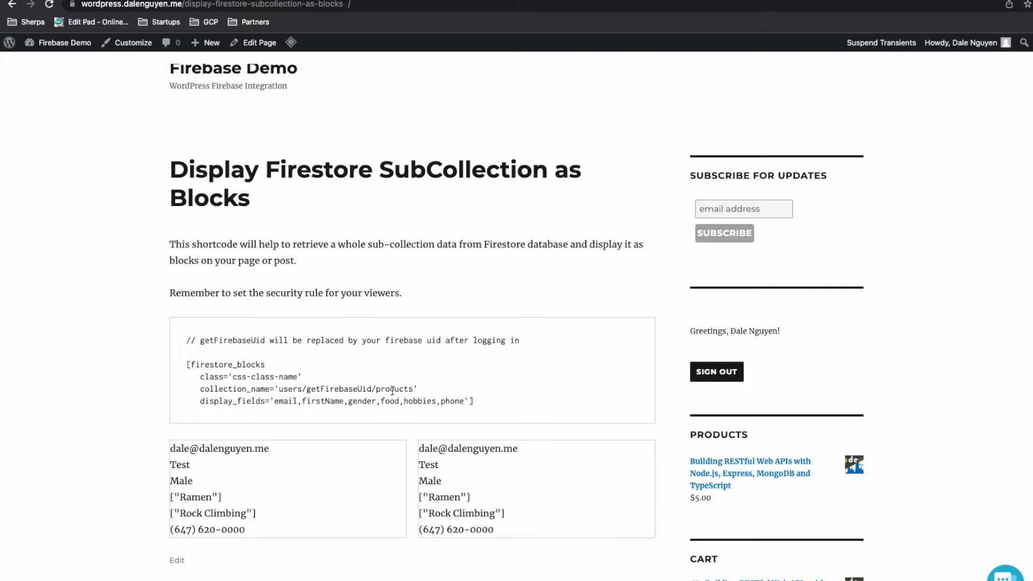
pyautogui.moveTo(369, 431)
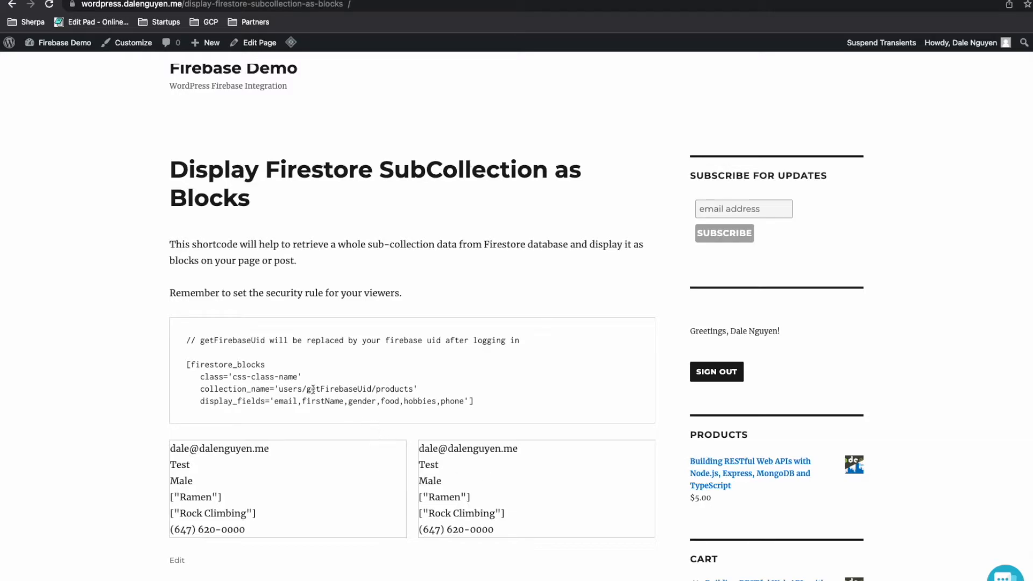
# Select the getFirebaseUid placeholder inside the subcollection shortcode path
pyautogui.doubleClick(333, 389)
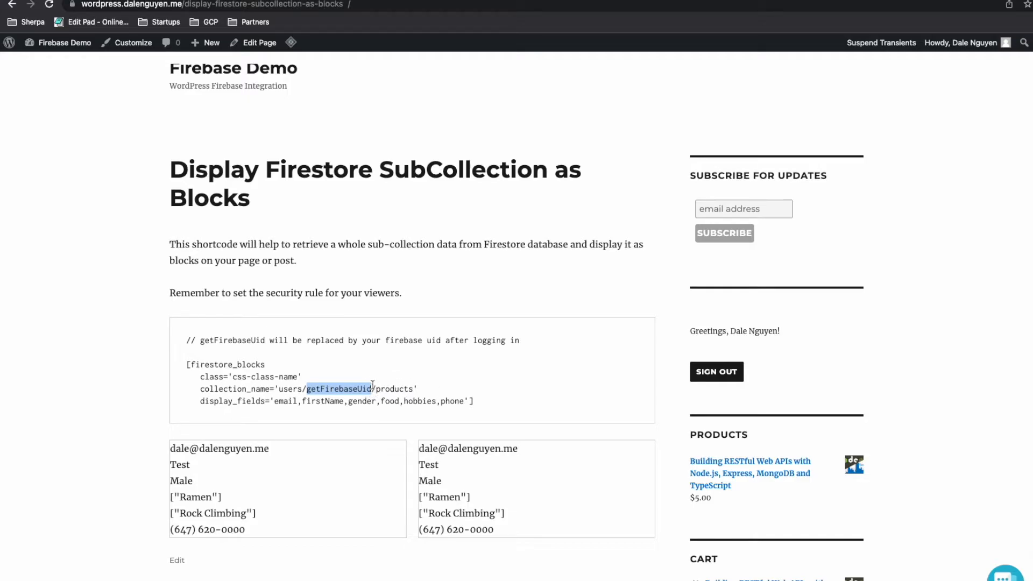
pyautogui.doubleClick(338, 388)
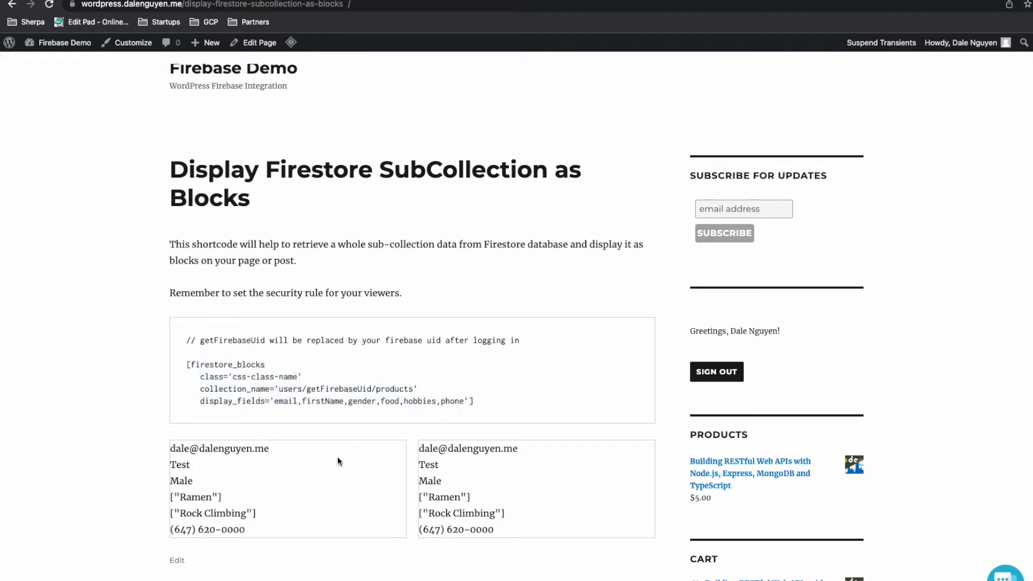
pyautogui.moveTo(430, 430)
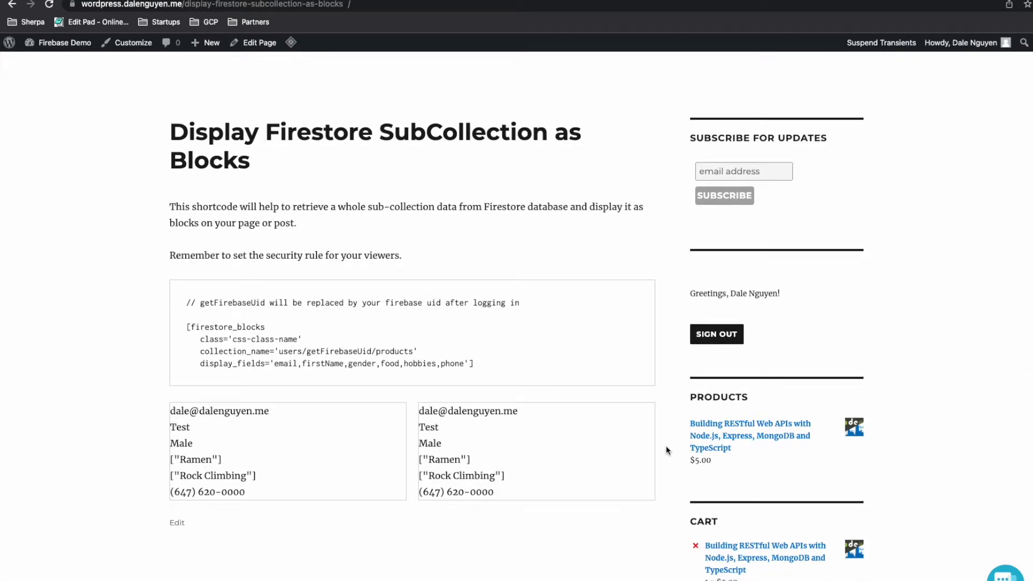
# Go to the Save Data to Firestore Database page and look over its sample form code and entry form
pyautogui.scroll(-3)
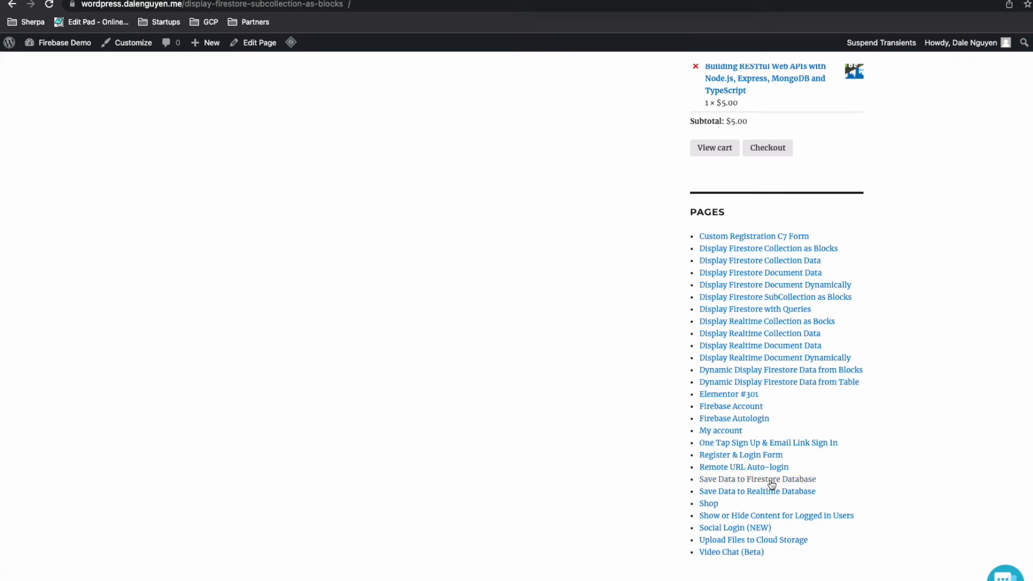
pyautogui.click(757, 479)
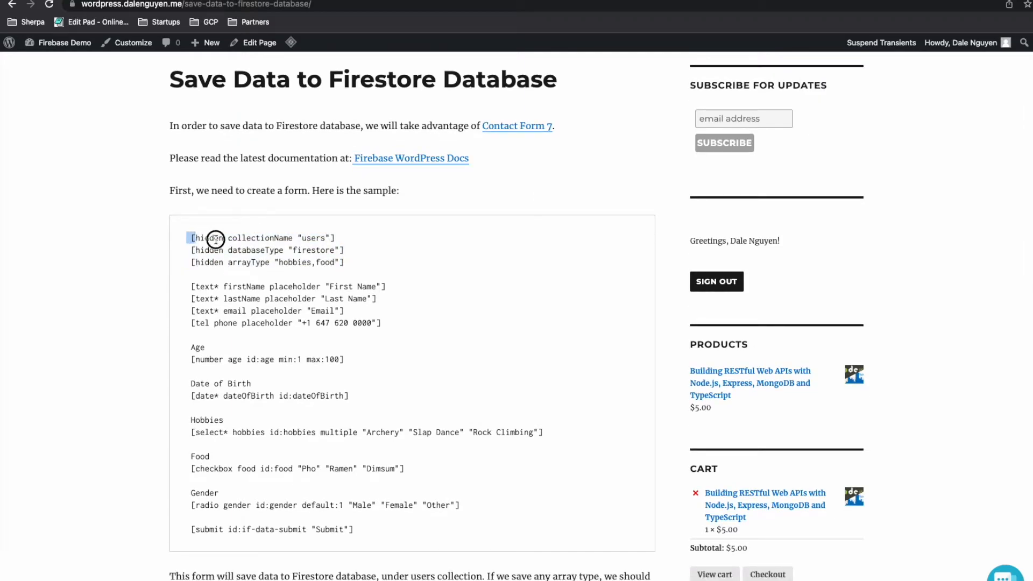
pyautogui.scroll(-3)
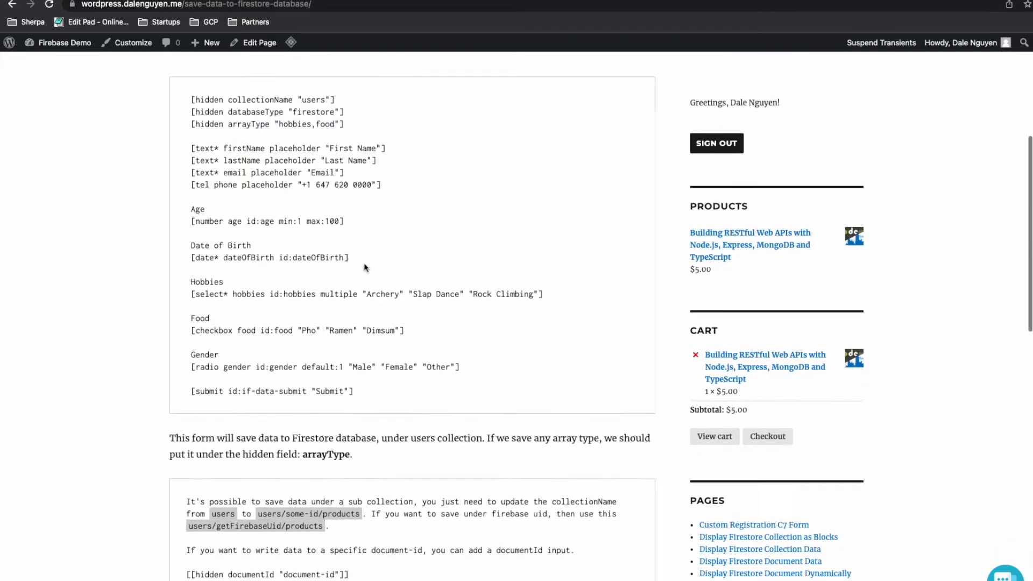
pyautogui.scroll(-3)
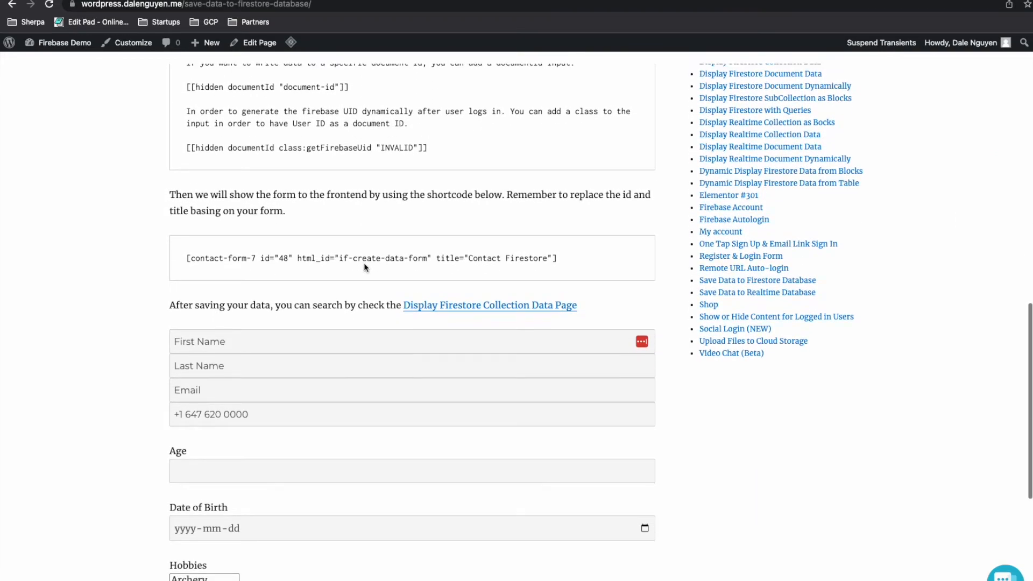
pyautogui.scroll(3)
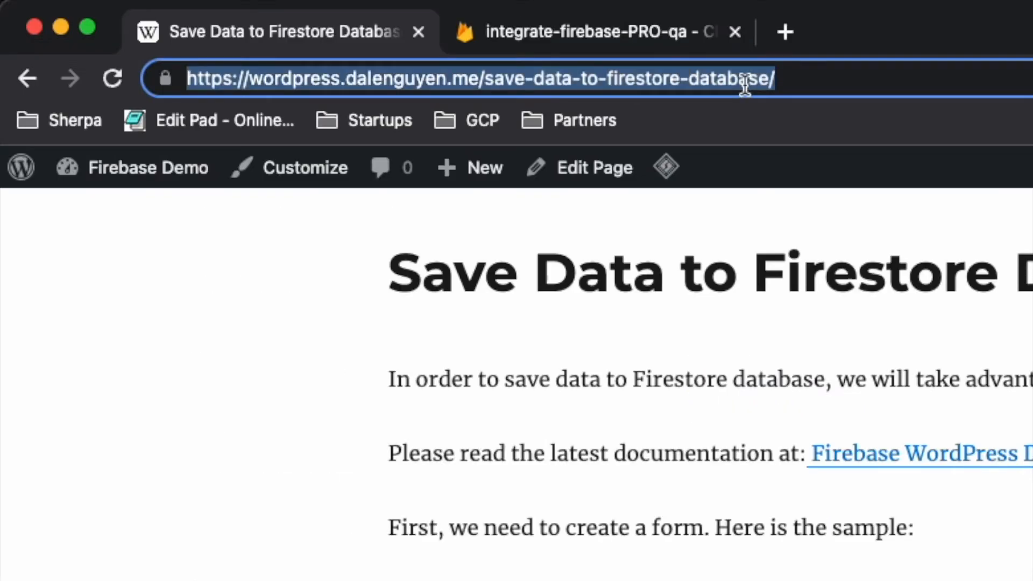
# Write the example path users/getFirebaseUid/products in the address bar, replacing some-path with getFirebaseUid
pyautogui.write('users/soem')
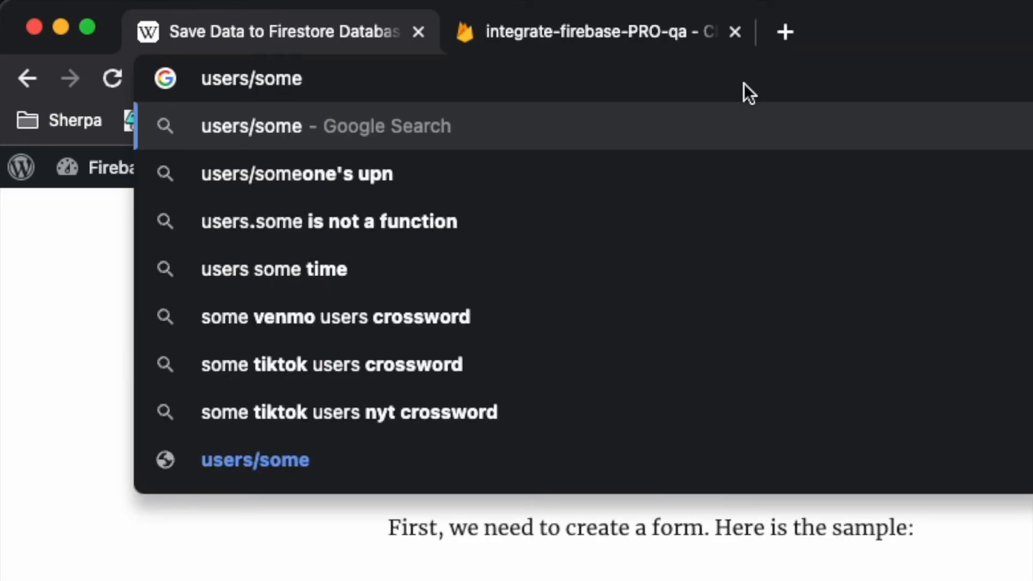
pyautogui.write('-path')
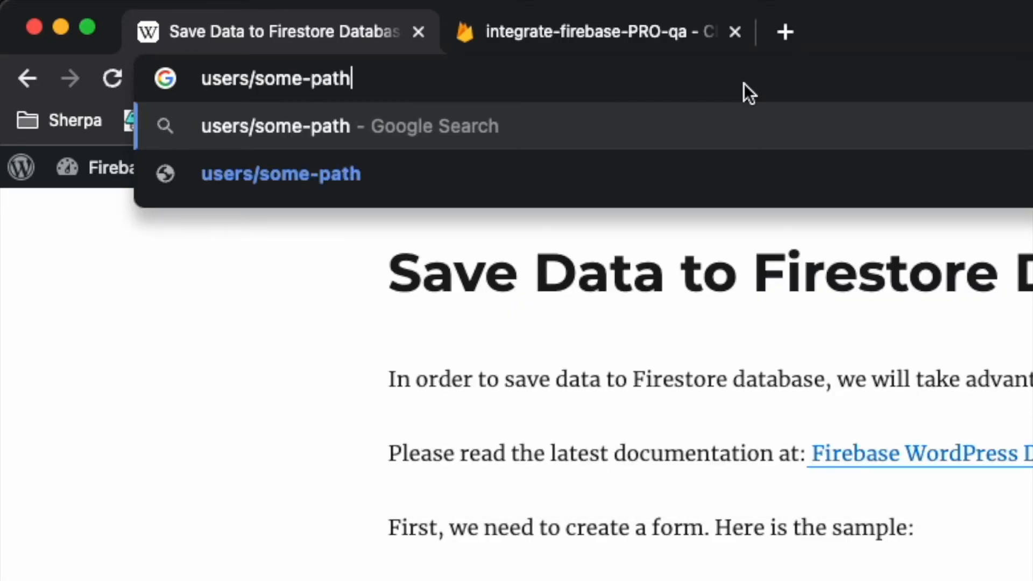
pyautogui.write('/products')
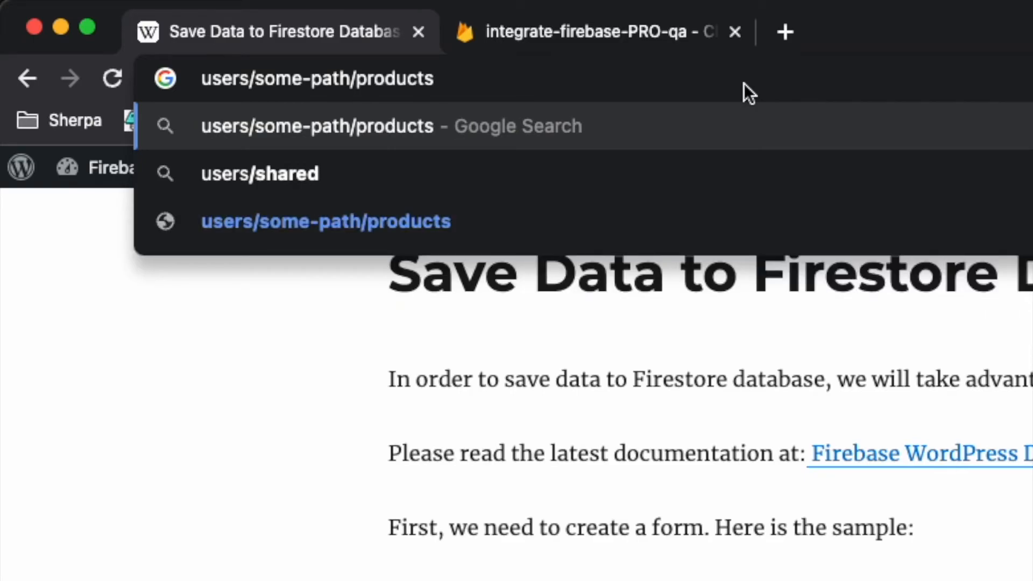
pyautogui.moveTo(743, 86)
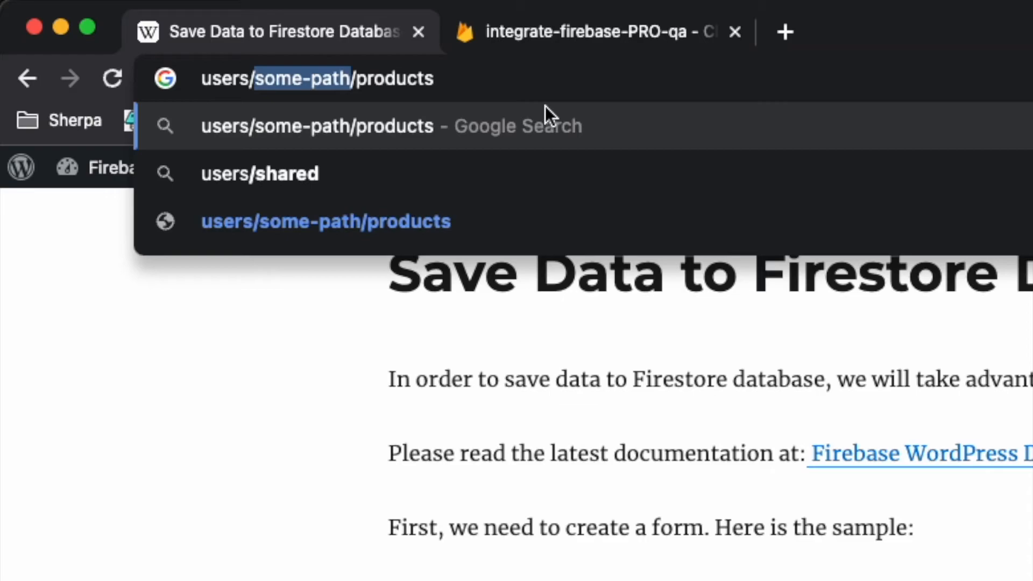
pyautogui.write('g')
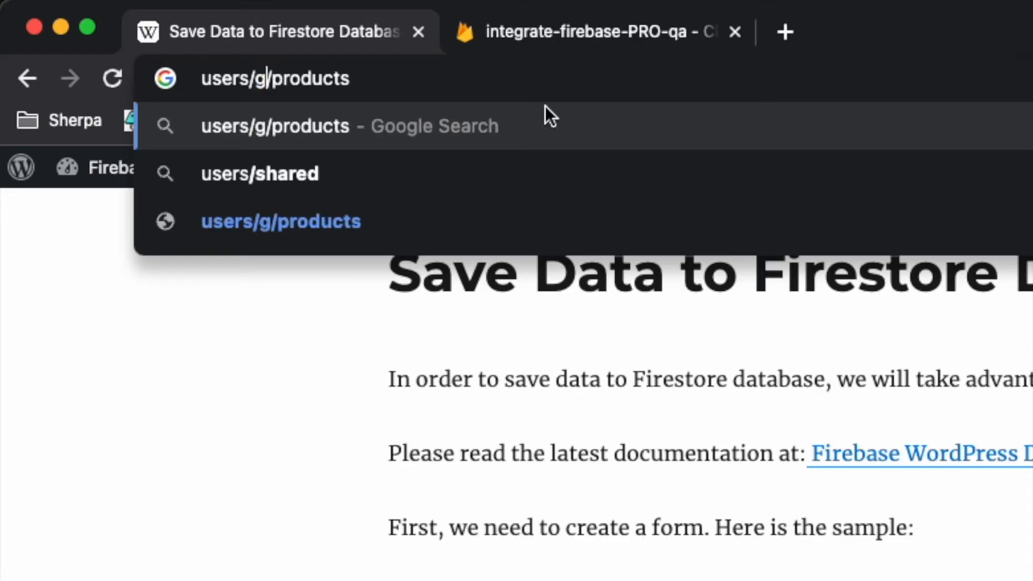
pyautogui.write('etFirebaseU')
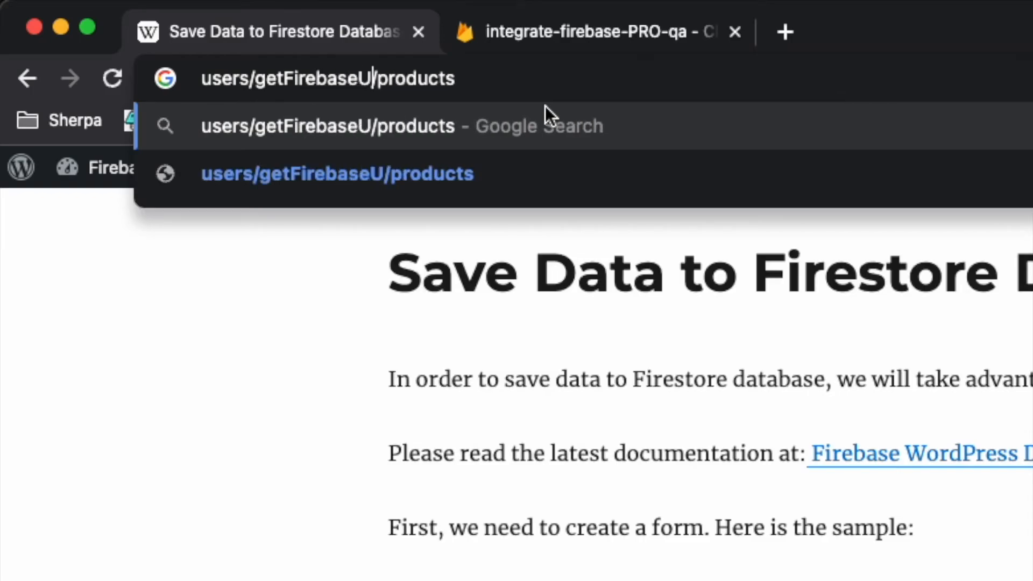
pyautogui.write('id')
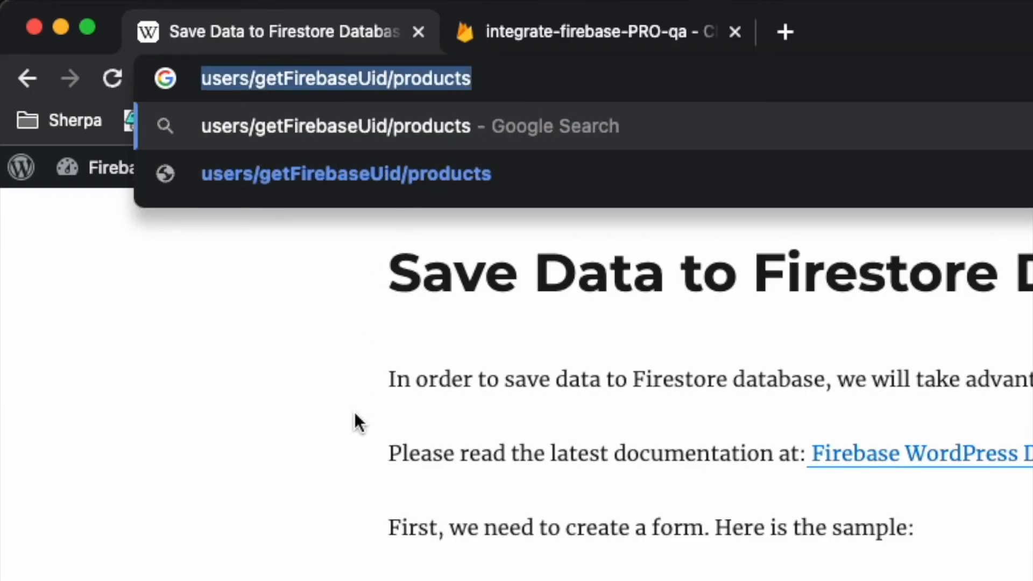
pyautogui.press('Return')
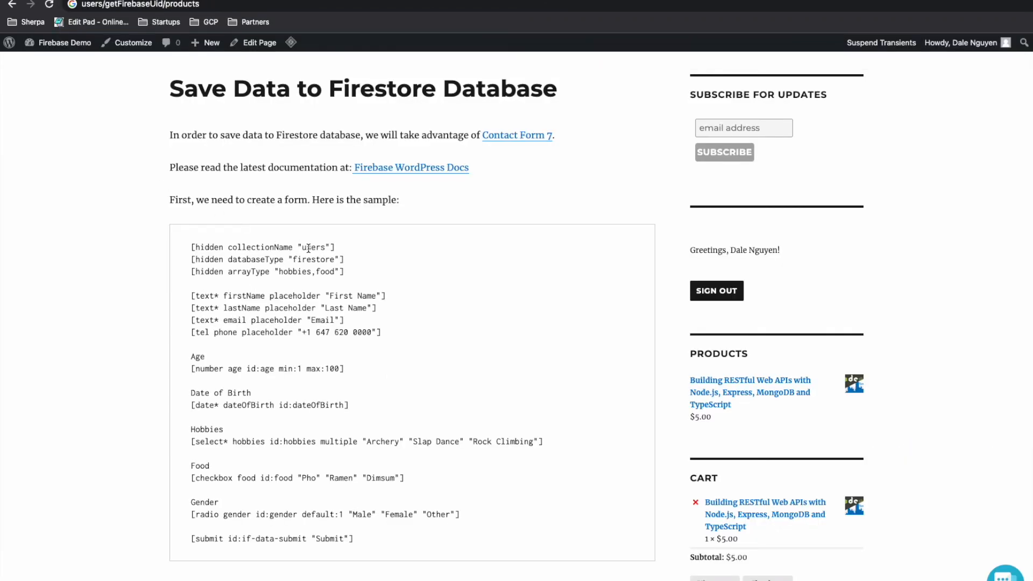
pyautogui.doubleClick(314, 247)
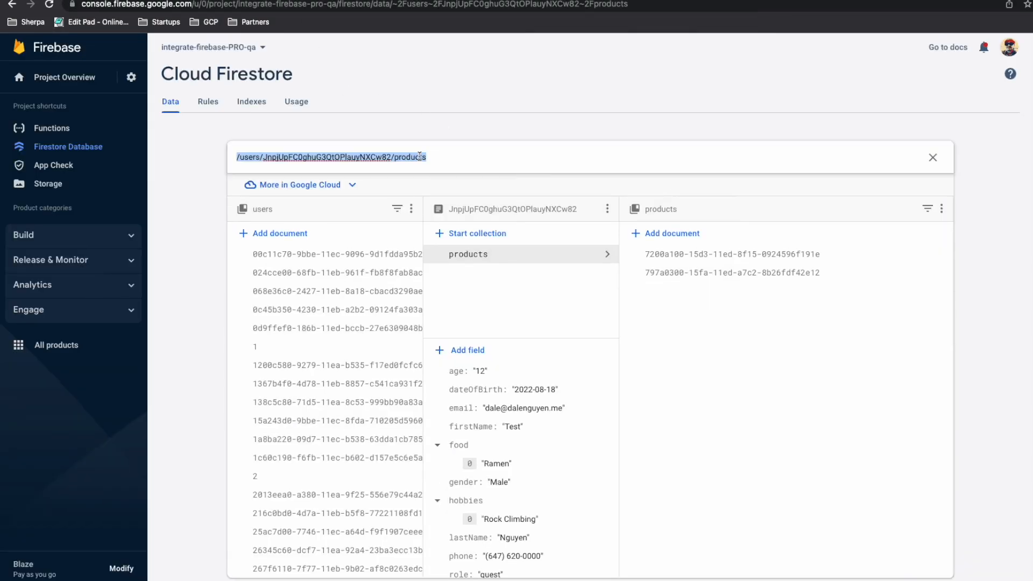
# View the first saved product document's fields (createdAt, hobbies) in Firestore, then return to WordPress
pyautogui.click(933, 157)
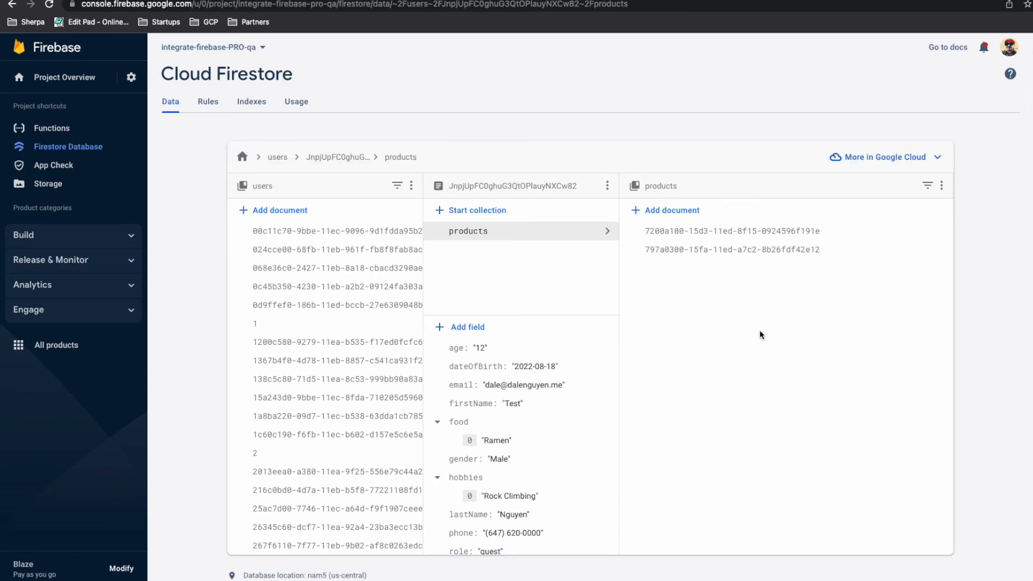
pyautogui.click(723, 230)
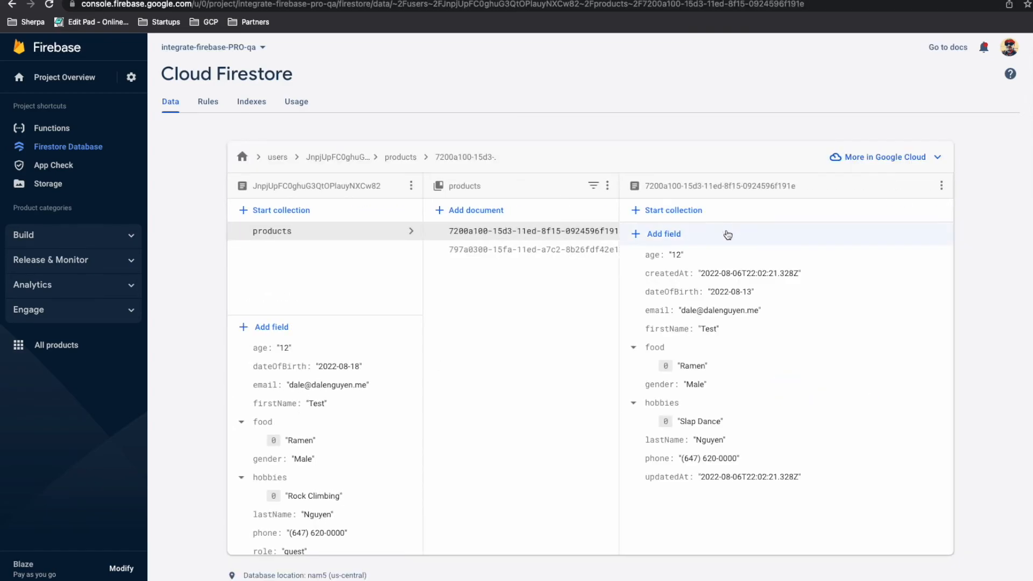
pyautogui.click(139, 5)
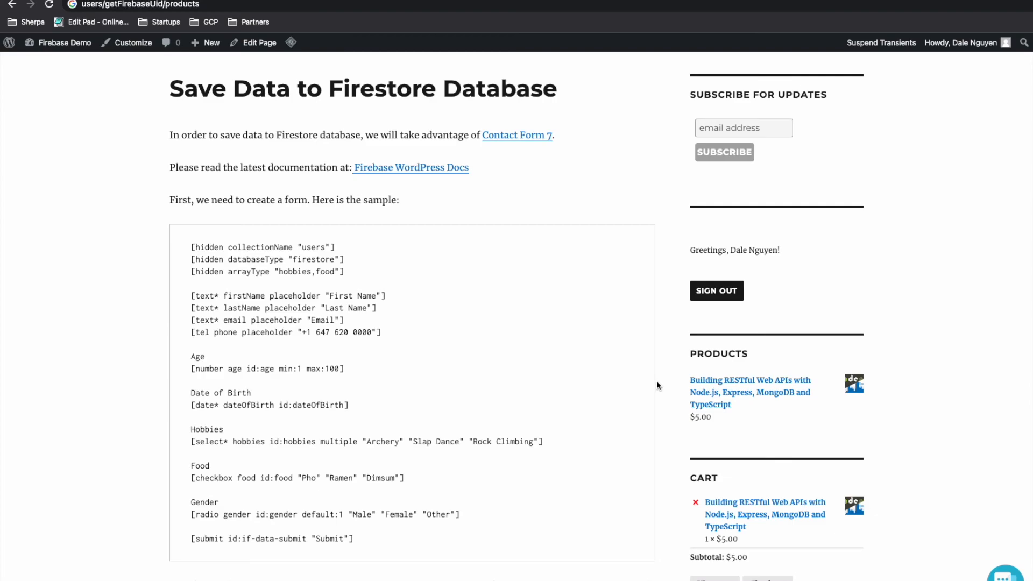
pyautogui.moveTo(663, 410)
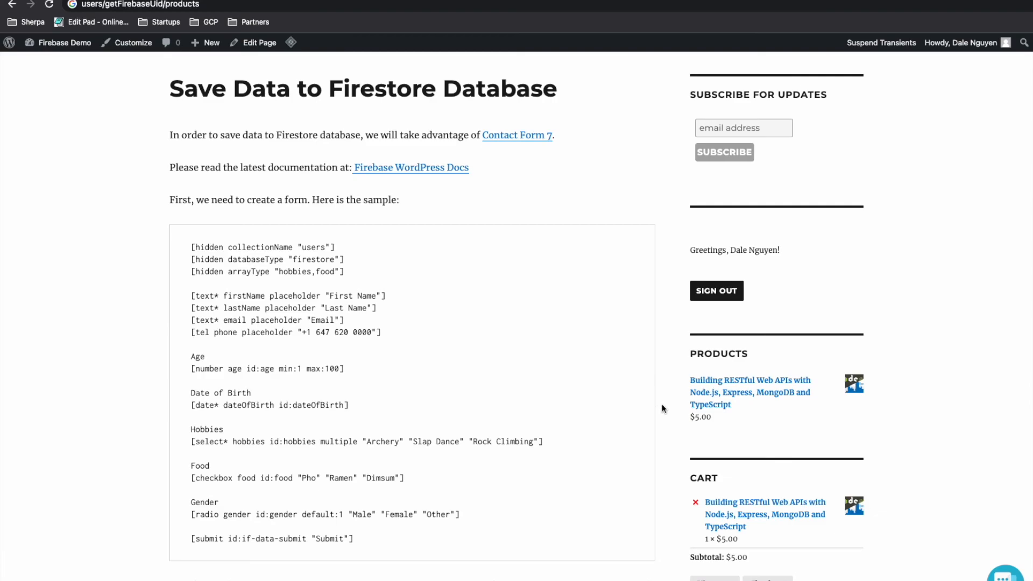
# Scroll down to the data-entry form with Hobbies, Food and Gender fields
pyautogui.scroll(-3)
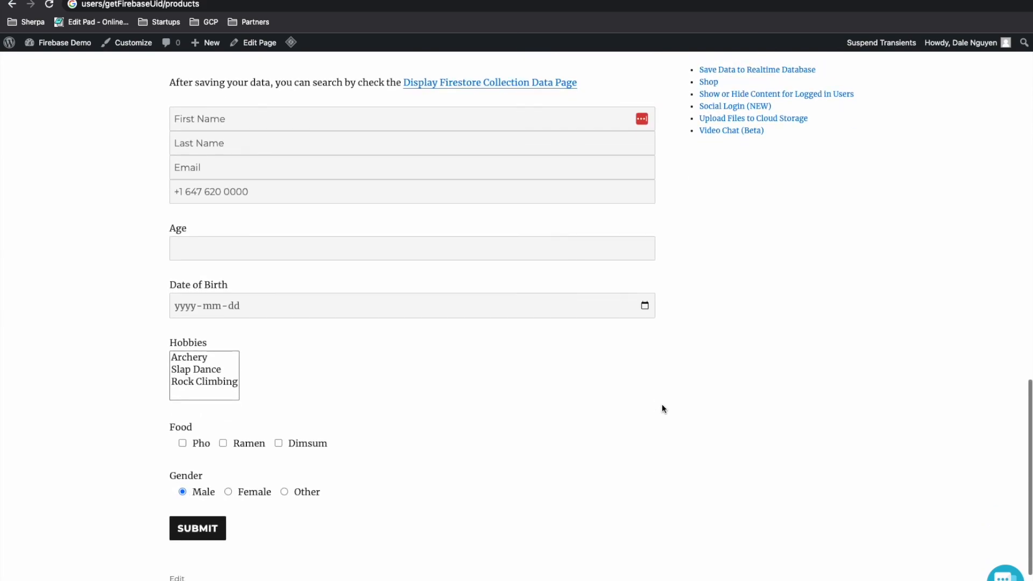
pyautogui.moveTo(358, 381)
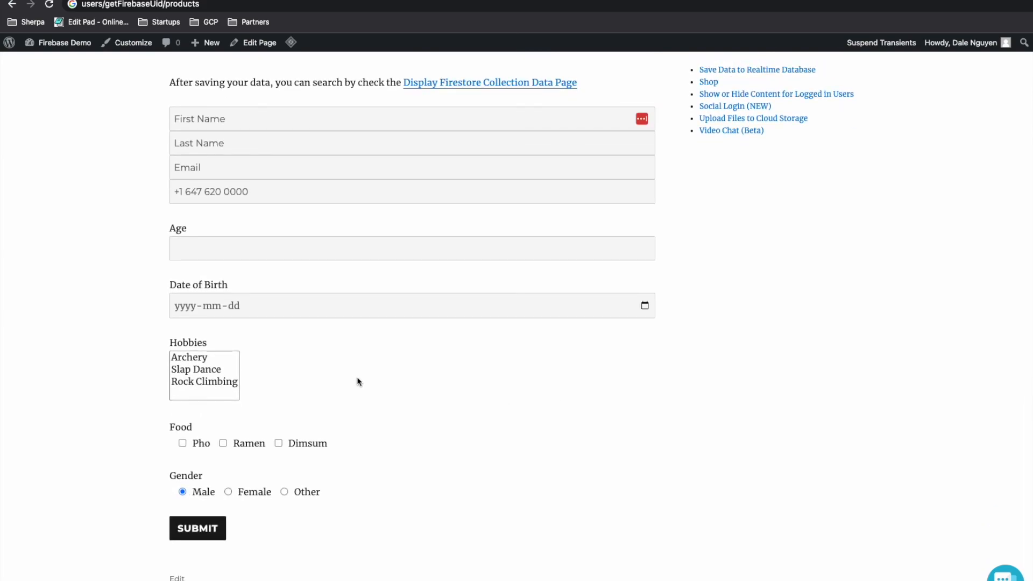